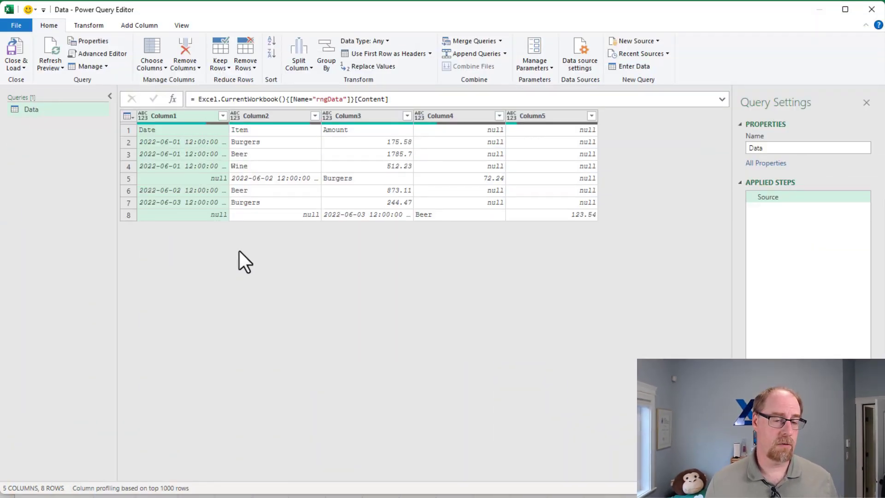
{"action": "mouse_move", "coordinate": [186, 140]}
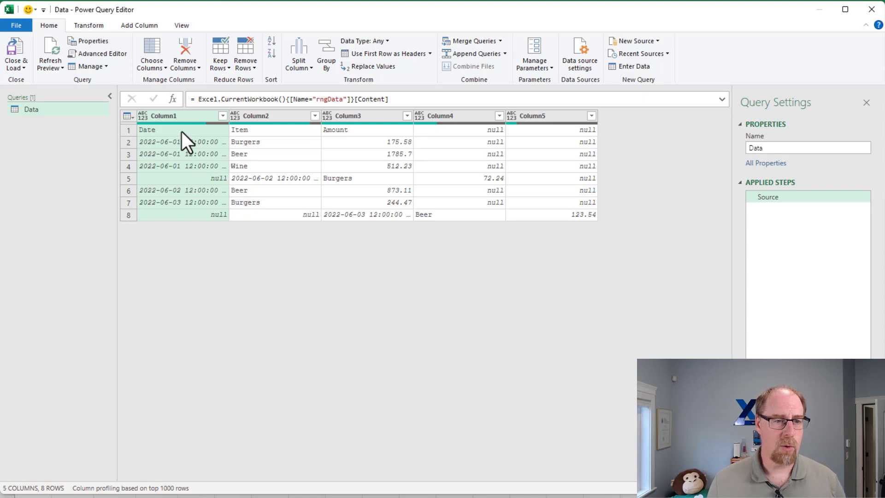
{"action": "mouse_move", "coordinate": [281, 173]}
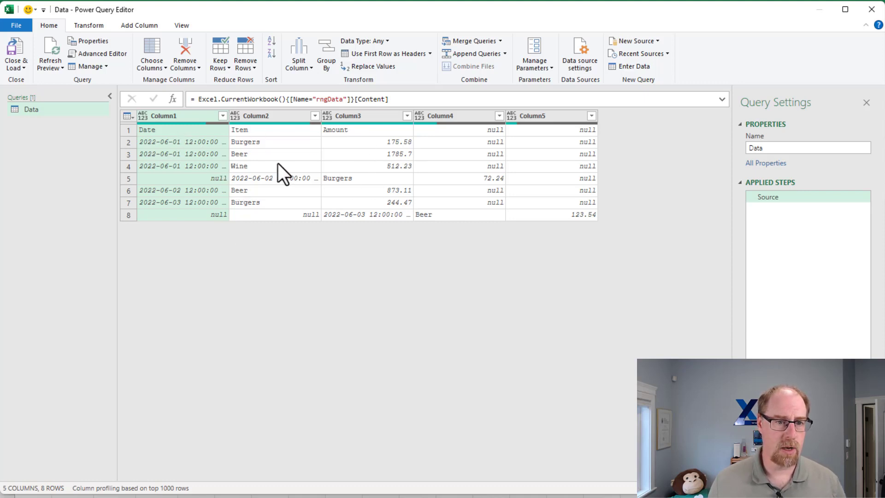
{"action": "mouse_move", "coordinate": [339, 189]}
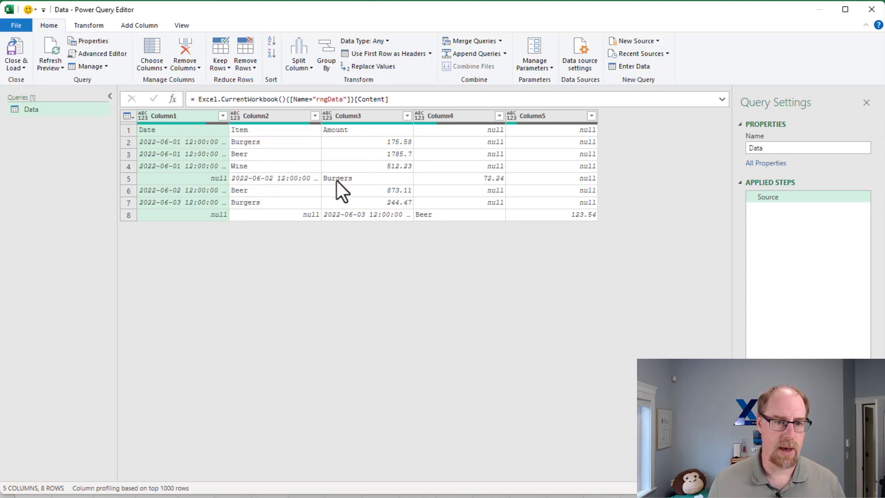
{"action": "mouse_move", "coordinate": [347, 217]}
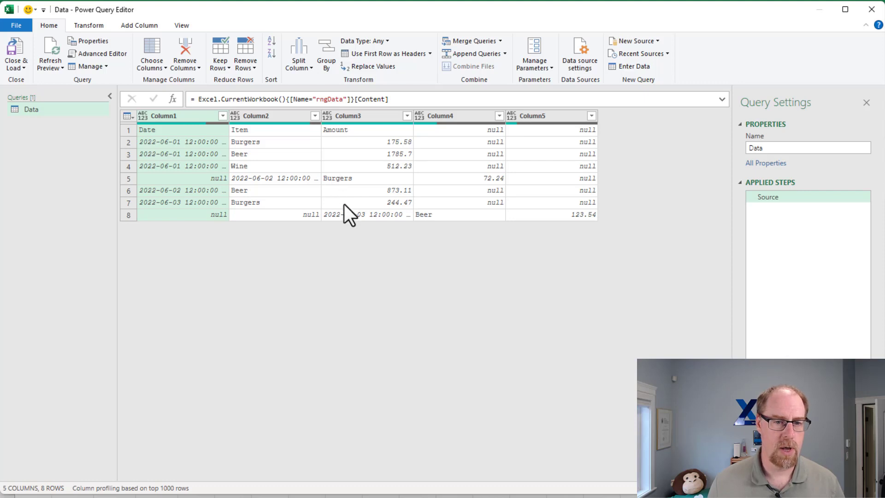
{"action": "mouse_move", "coordinate": [518, 224]}
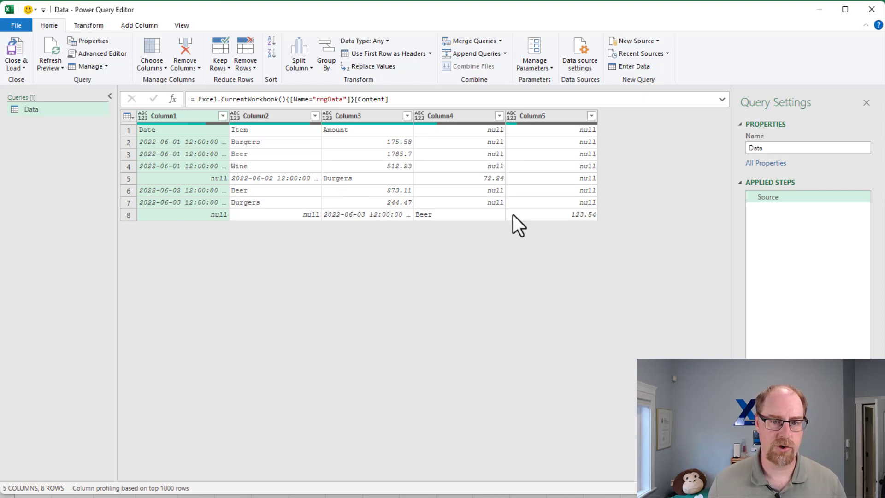
{"action": "mouse_move", "coordinate": [470, 258]}
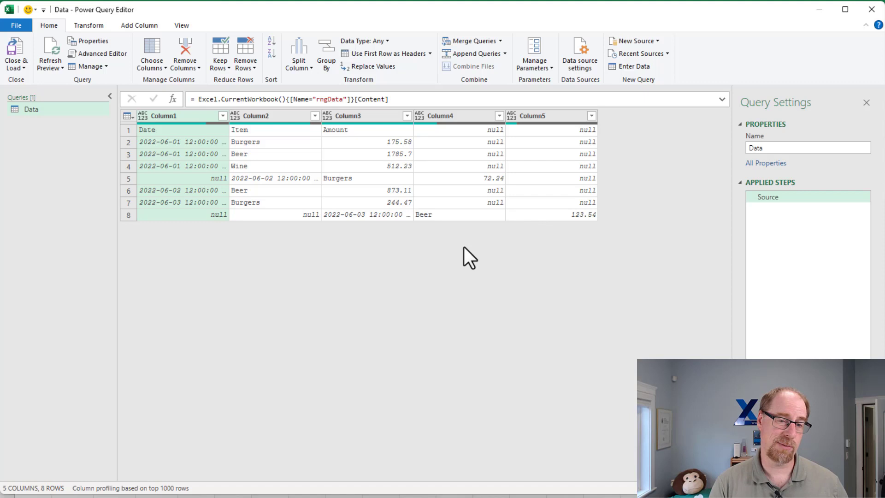
{"action": "mouse_move", "coordinate": [282, 105]}
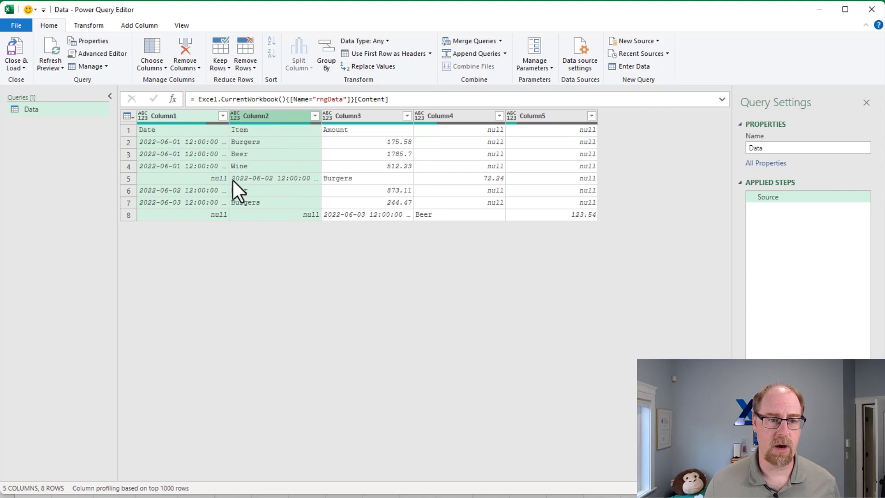
Set Column1 and Column2 to Text and replace their null values with a blank
{"action": "right_click", "coordinate": [256, 116]}
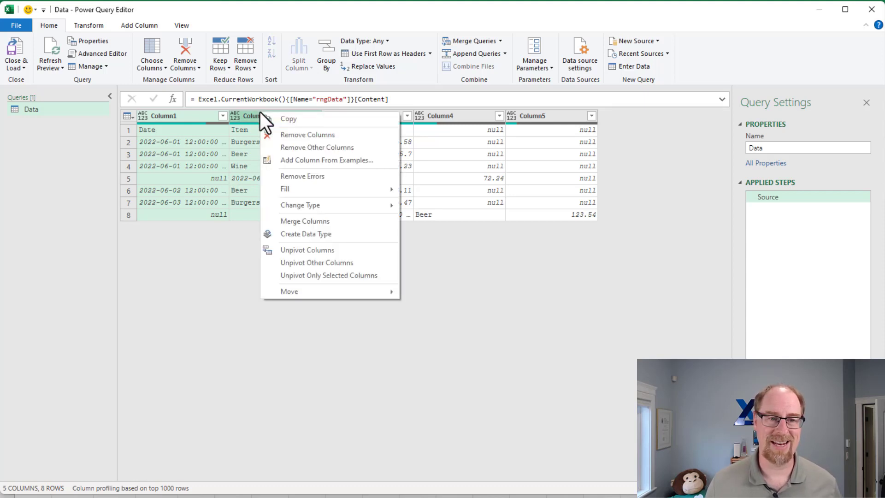
{"action": "mouse_move", "coordinate": [300, 205]}
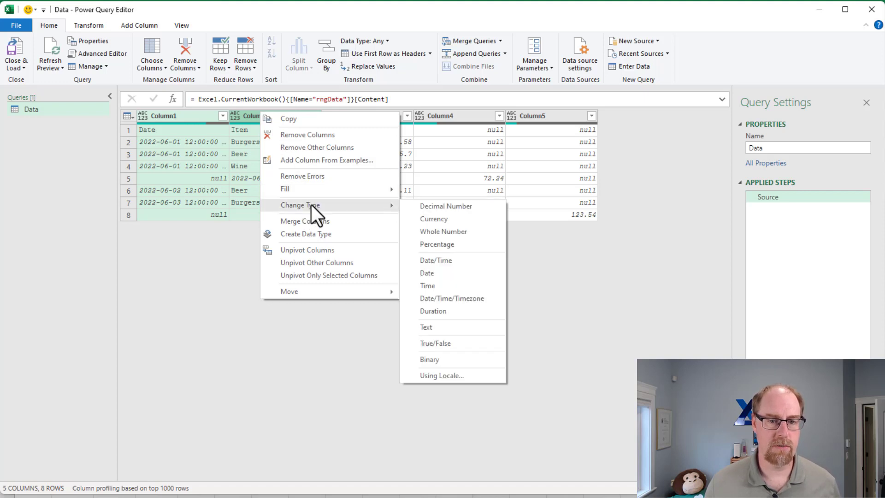
{"action": "left_click", "coordinate": [425, 326]}
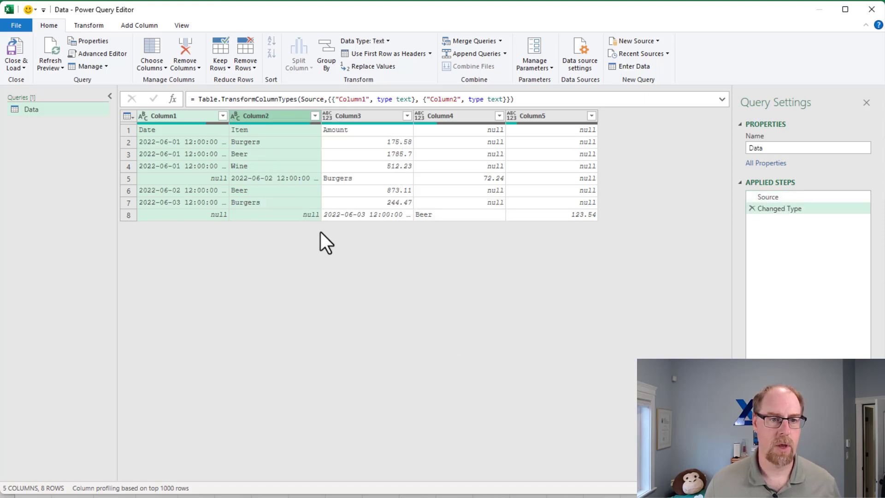
{"action": "right_click", "coordinate": [254, 115]}
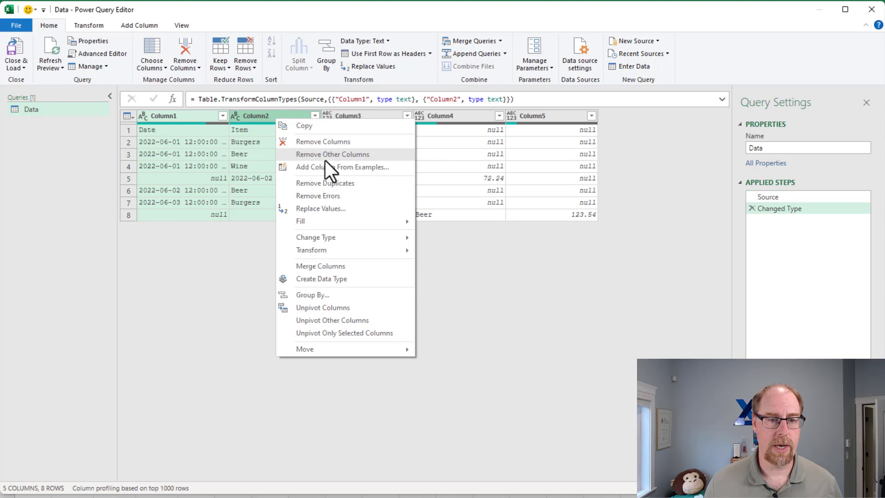
{"action": "left_click", "coordinate": [320, 209]}
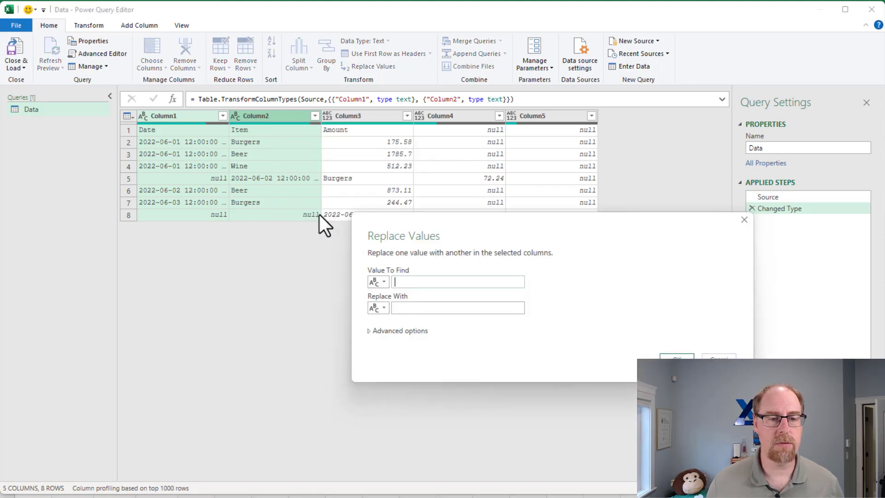
{"action": "type", "text": "null"}
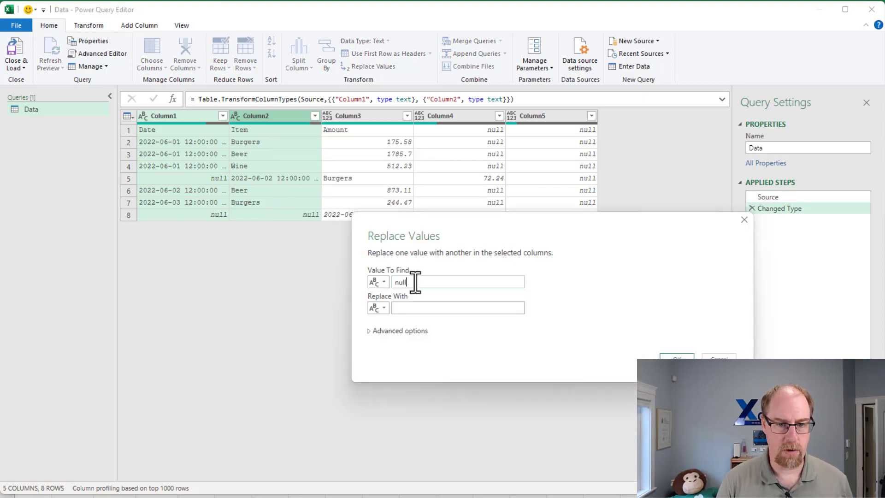
{"action": "left_click", "coordinate": [457, 307]}
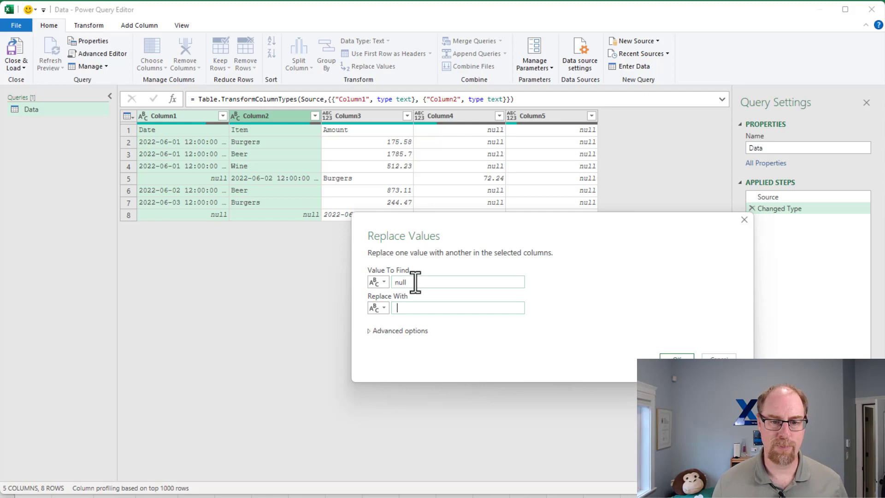
{"action": "left_click", "coordinate": [676, 359]}
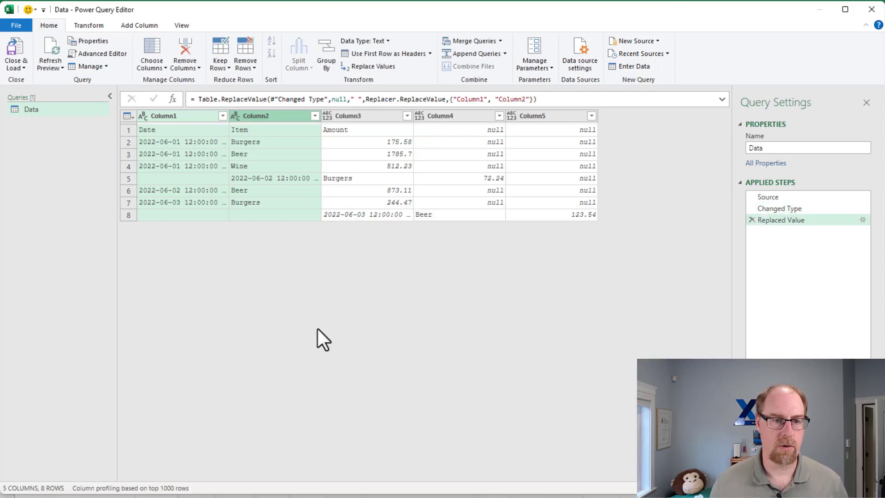
{"action": "mouse_move", "coordinate": [240, 226]}
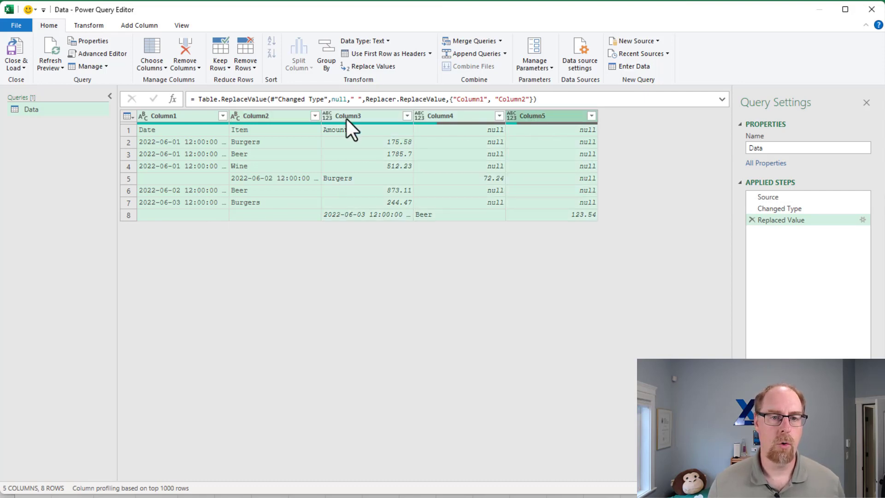
{"action": "mouse_move", "coordinate": [400, 232]}
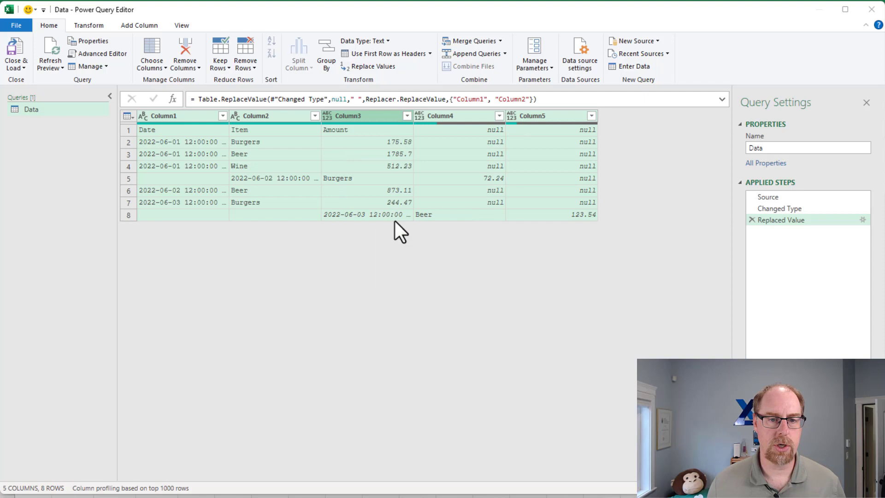
Choose a custom pipe separator for merging the five columns into 'Merged'
{"action": "left_click", "coordinate": [434, 291]}
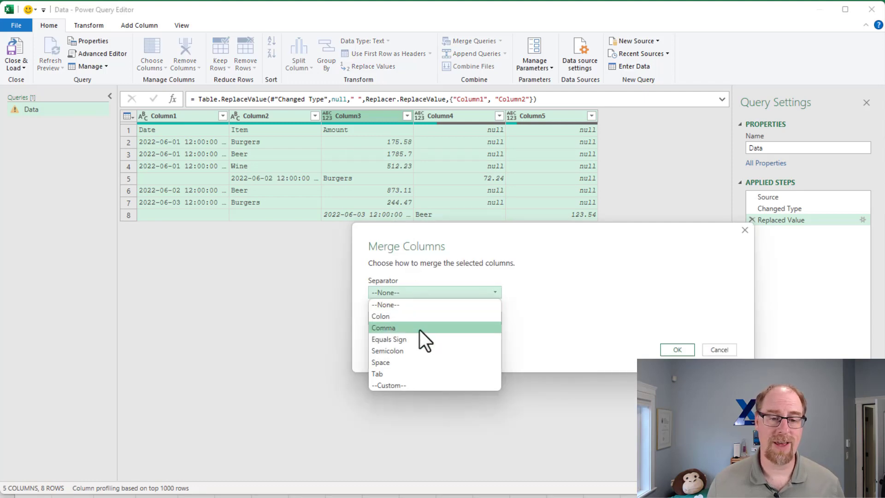
{"action": "left_click", "coordinate": [388, 385]}
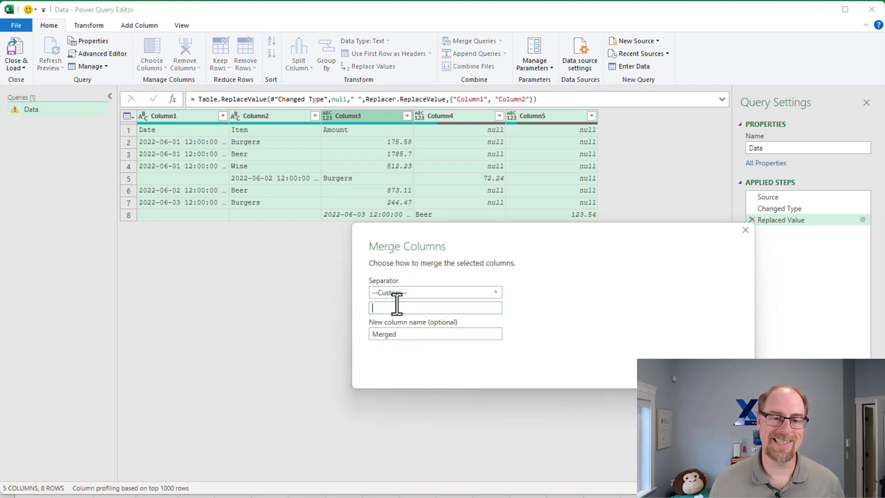
{"action": "mouse_move", "coordinate": [493, 284]}
{"action": "type", "text": "|"}
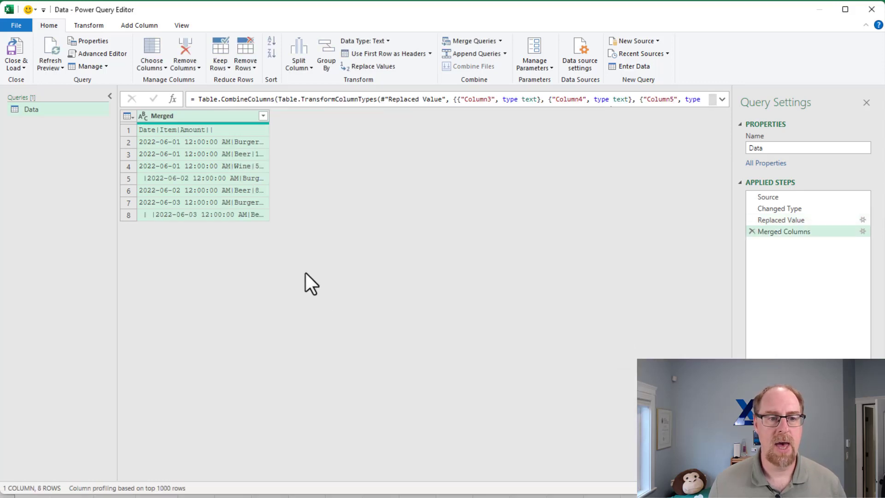
{"action": "mouse_move", "coordinate": [234, 154]}
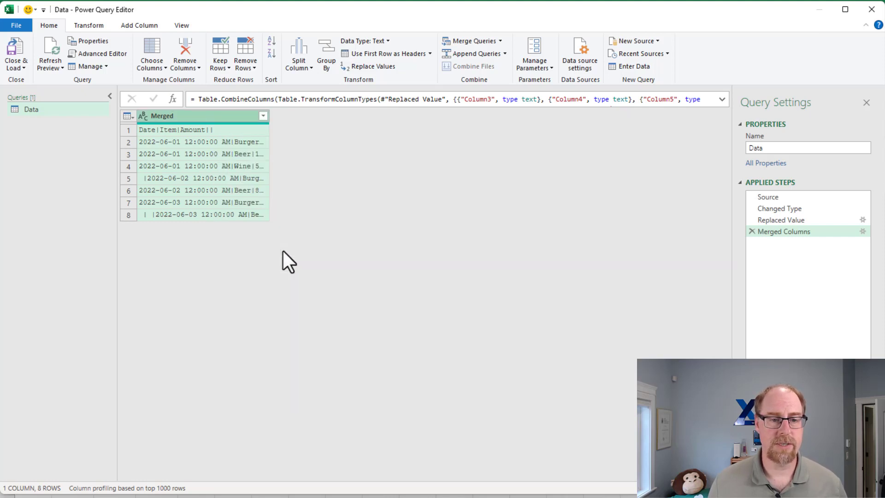
Replace every ' |' in the Merged column with nothing
{"action": "left_click", "coordinate": [372, 66]}
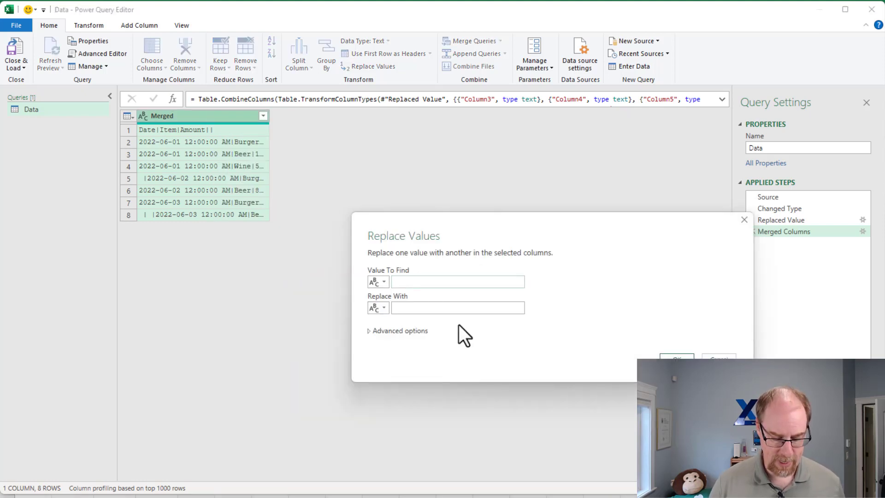
{"action": "left_click", "coordinate": [457, 281]}
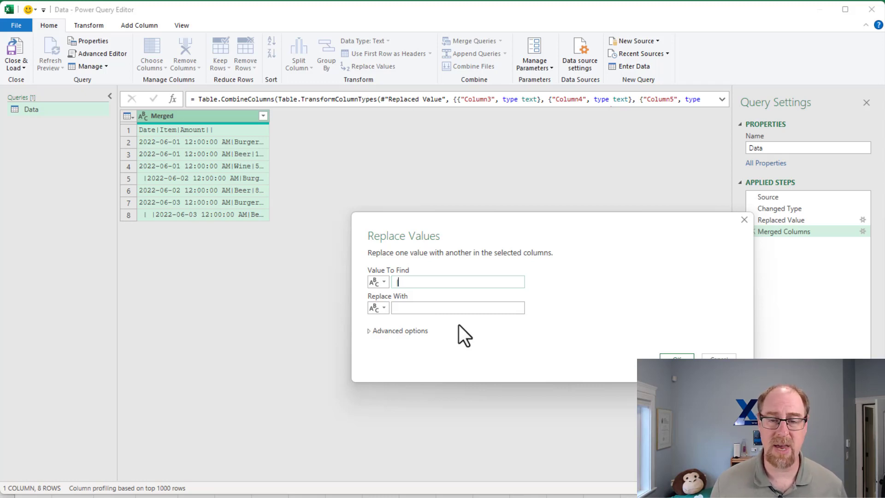
{"action": "mouse_move", "coordinate": [587, 367]}
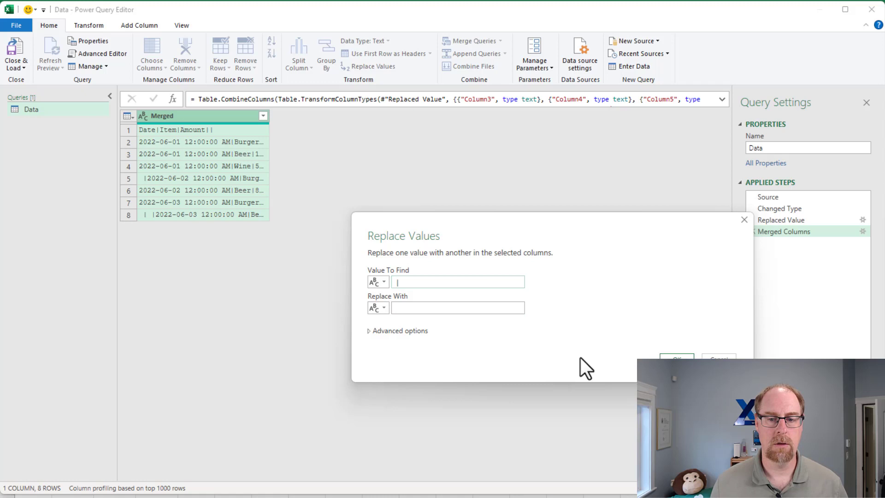
{"action": "left_click", "coordinate": [676, 357]}
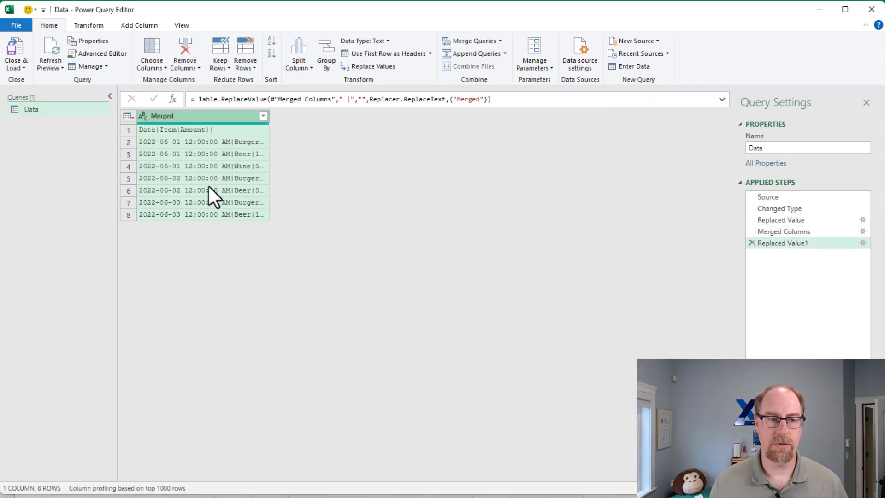
{"action": "mouse_move", "coordinate": [190, 160]}
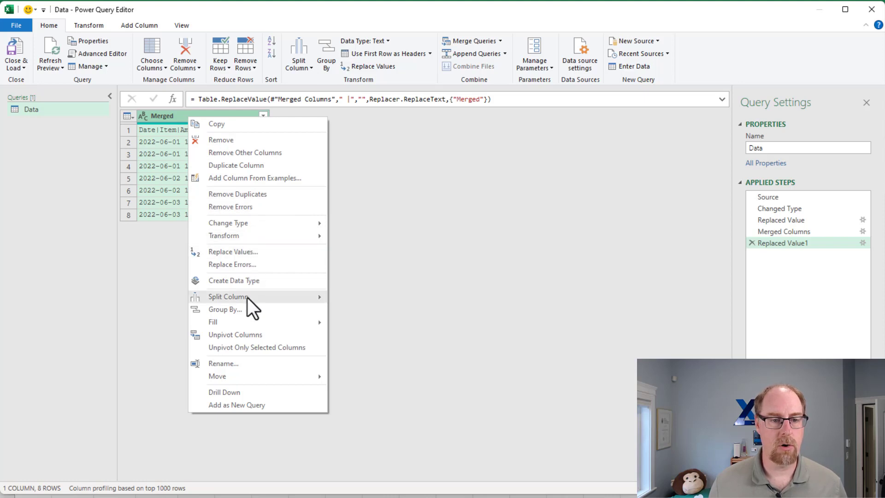
Split the Merged column by a custom pipe delimiter at each occurrence
{"action": "left_click", "coordinate": [228, 296]}
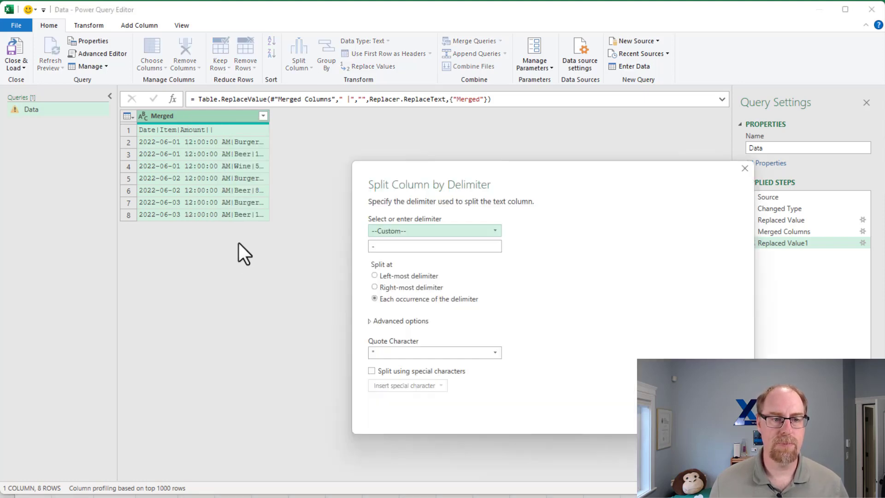
{"action": "left_click", "coordinate": [434, 246]}
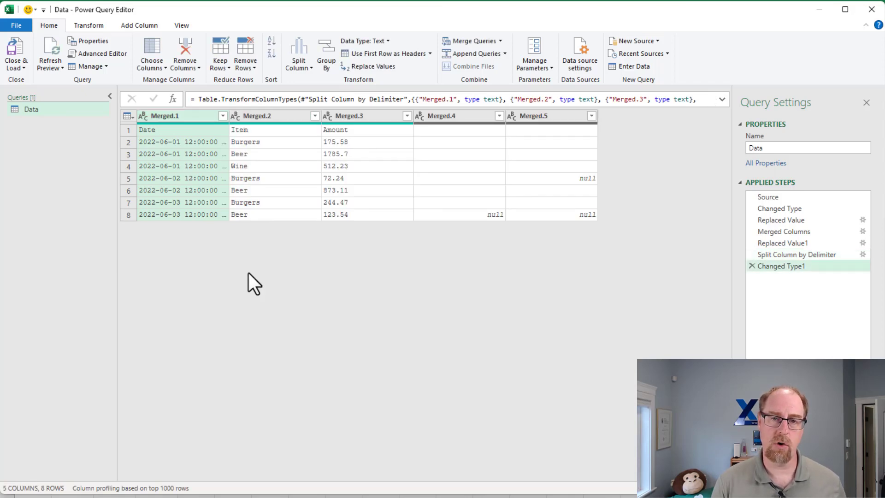
{"action": "mouse_move", "coordinate": [477, 127]}
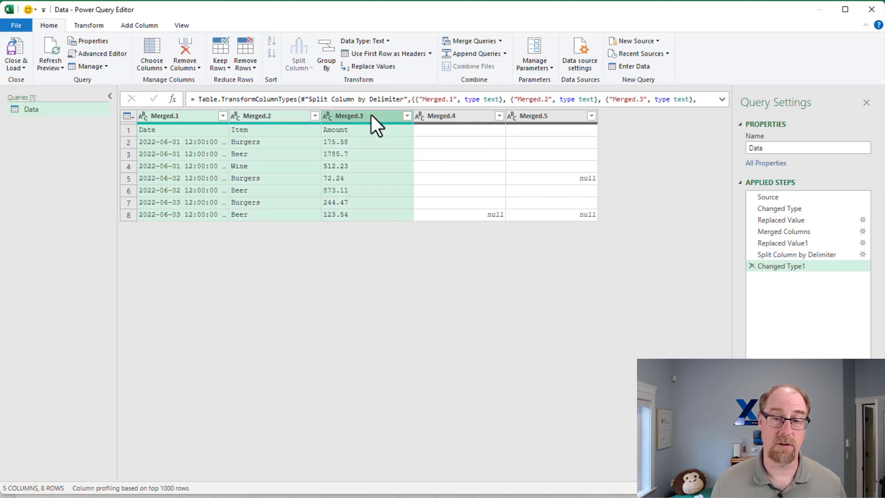
Keep only the three data columns and promote the first row to headers
{"action": "right_click", "coordinate": [350, 115]}
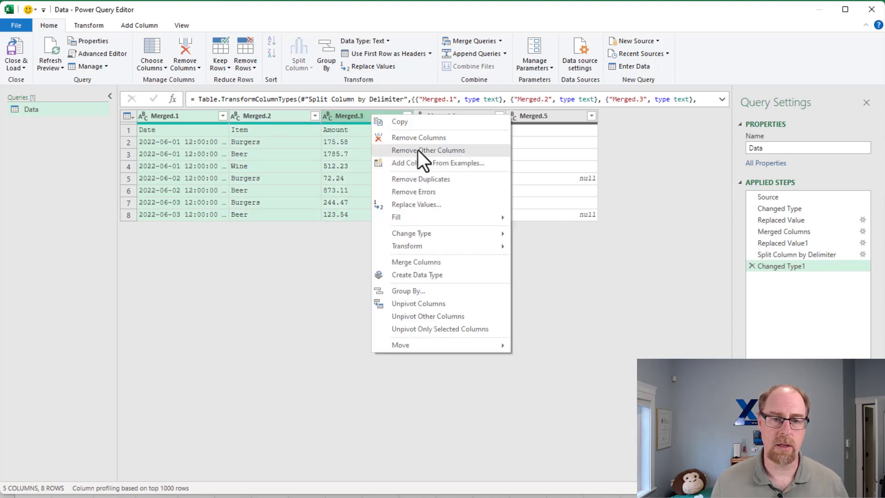
{"action": "left_click", "coordinate": [427, 150]}
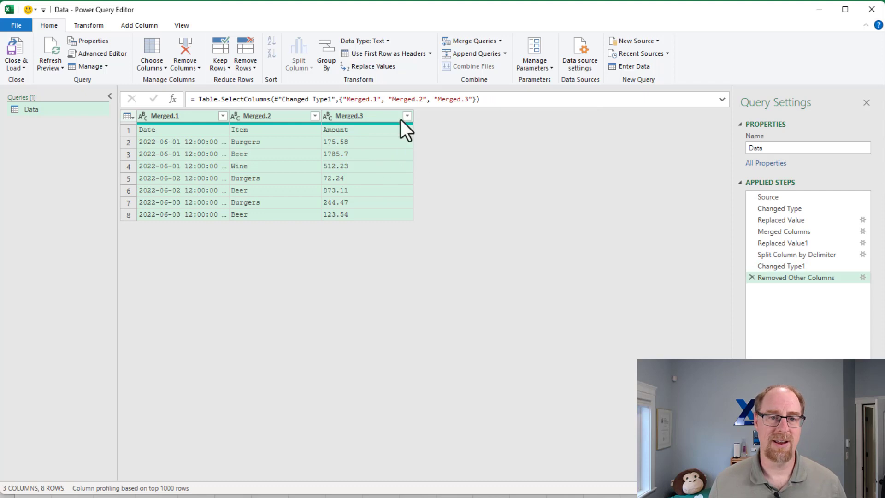
{"action": "mouse_move", "coordinate": [380, 53]}
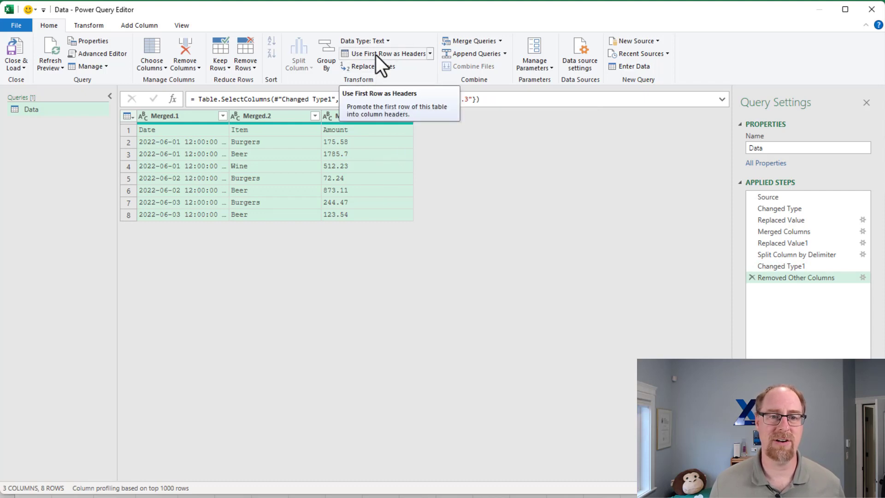
{"action": "left_click", "coordinate": [384, 53]}
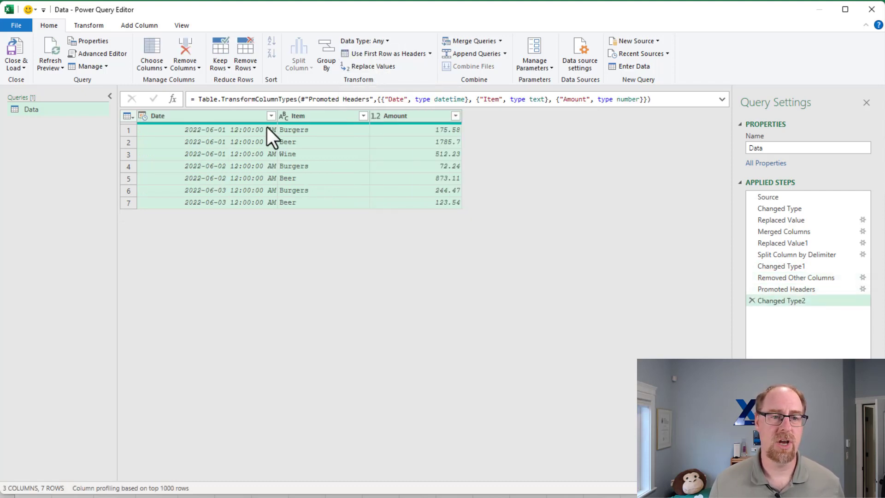
Convert the Date column to Date type as a new applied step
{"action": "left_click", "coordinate": [145, 116]}
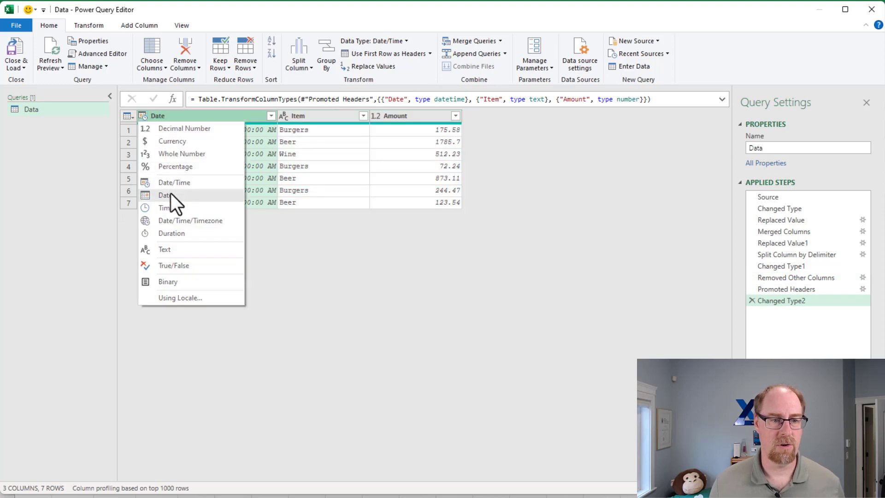
{"action": "left_click", "coordinate": [165, 194]}
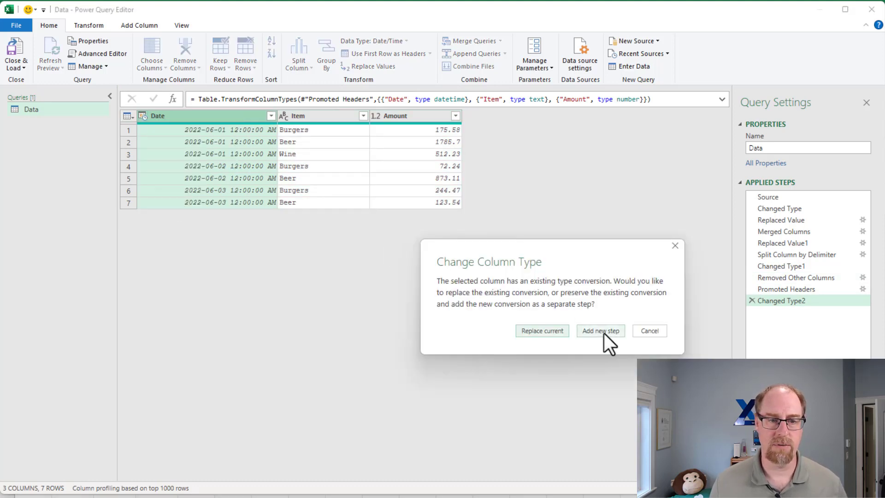
{"action": "left_click", "coordinate": [601, 331]}
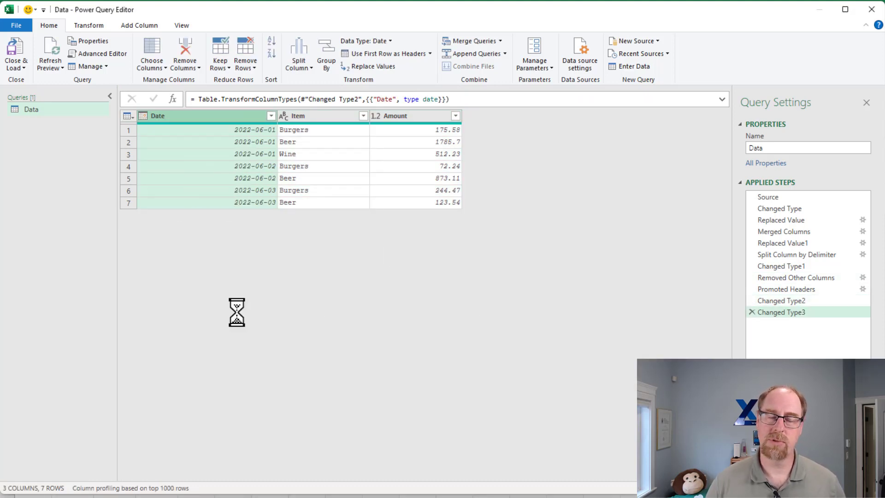